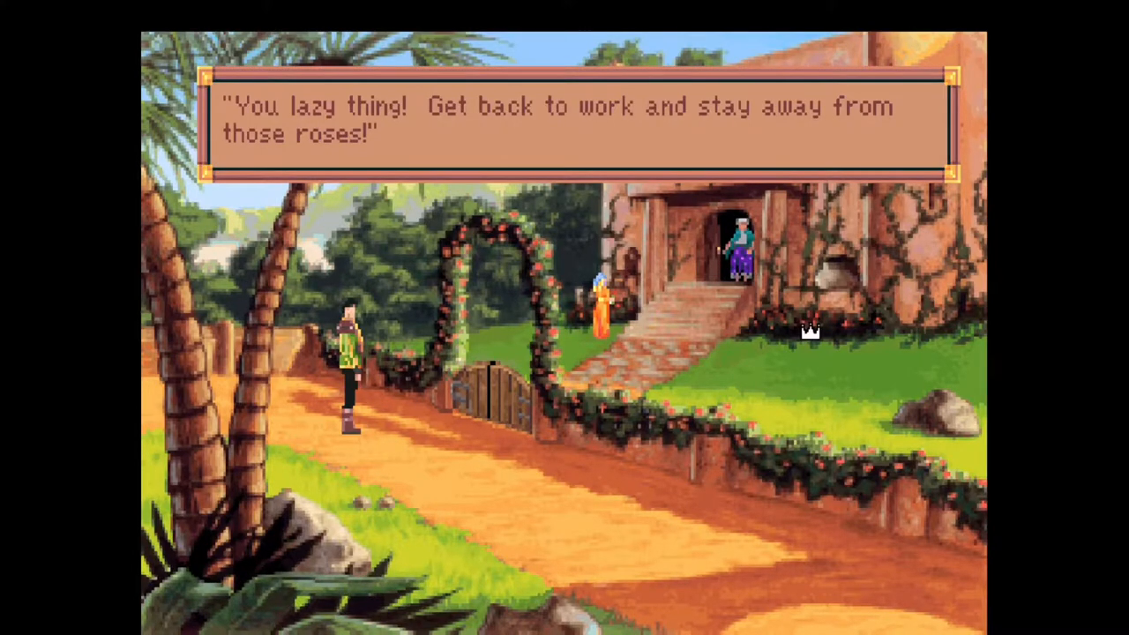
mouse_move(747, 132)
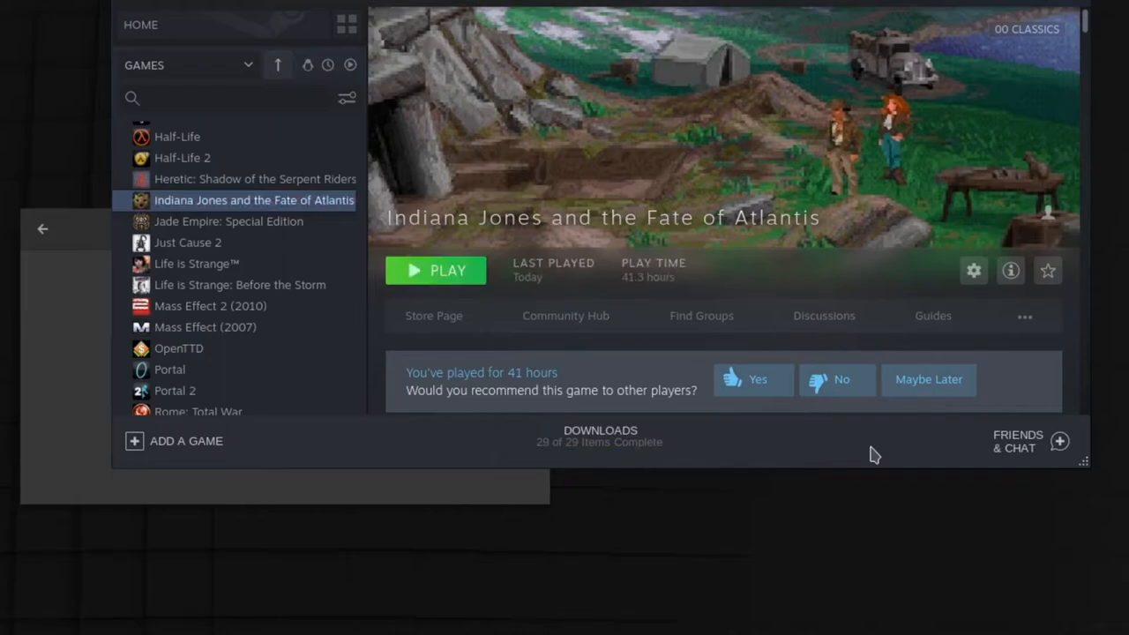
mouse_move(466, 280)
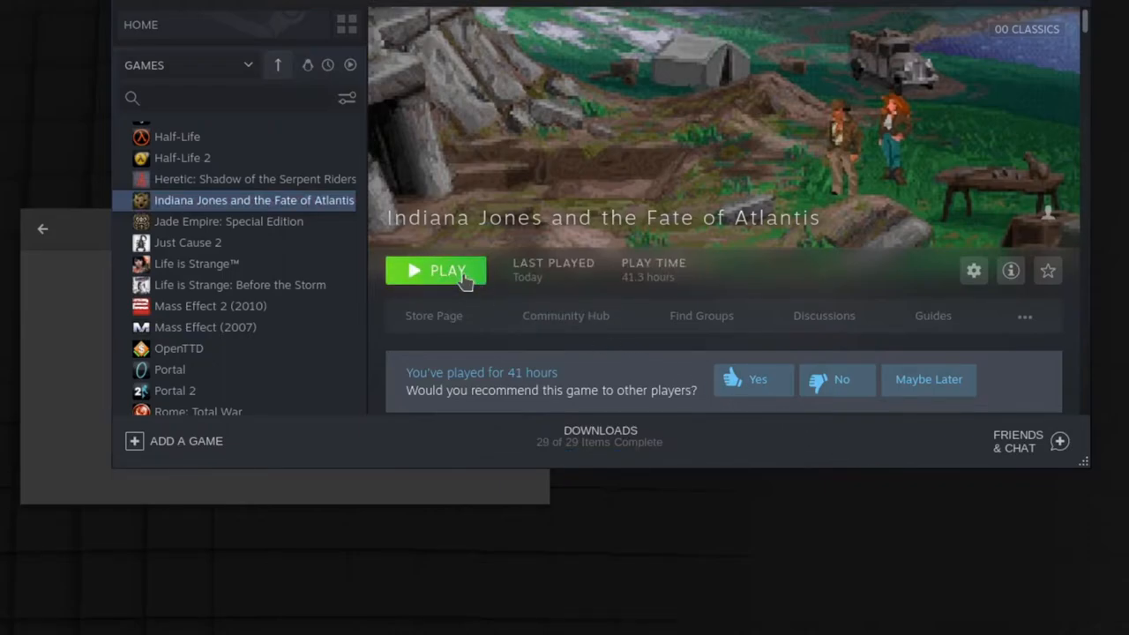
Select STAR WARS: TIE Fighter Special Edition and view its General properties
click(433, 270)
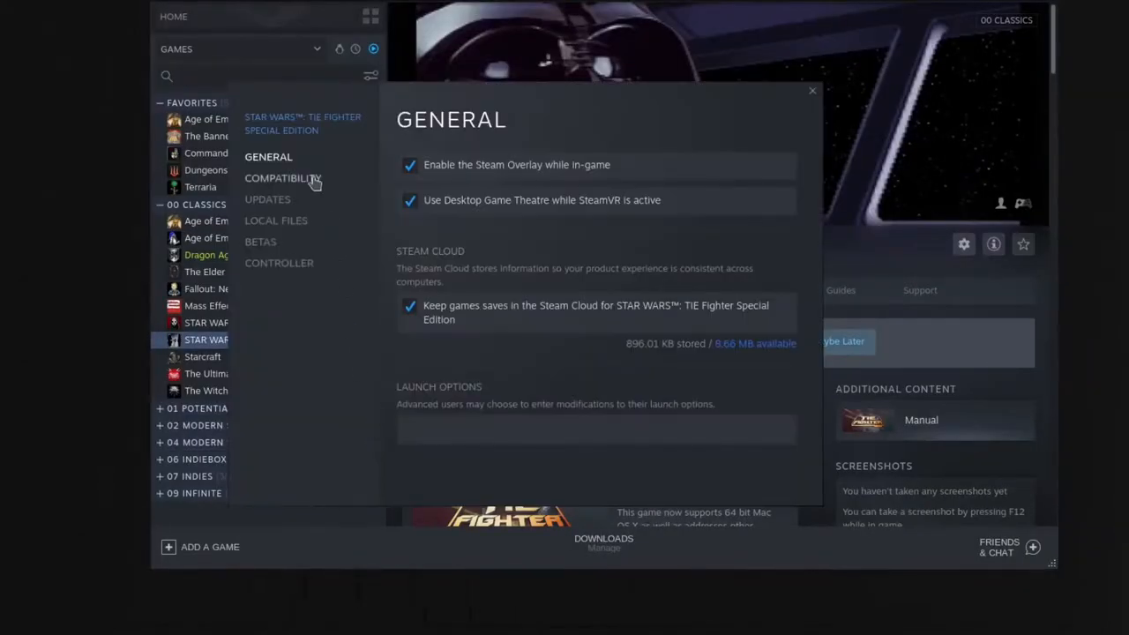
Show the Powered by ScummVM curator page listing supported games
click(283, 177)
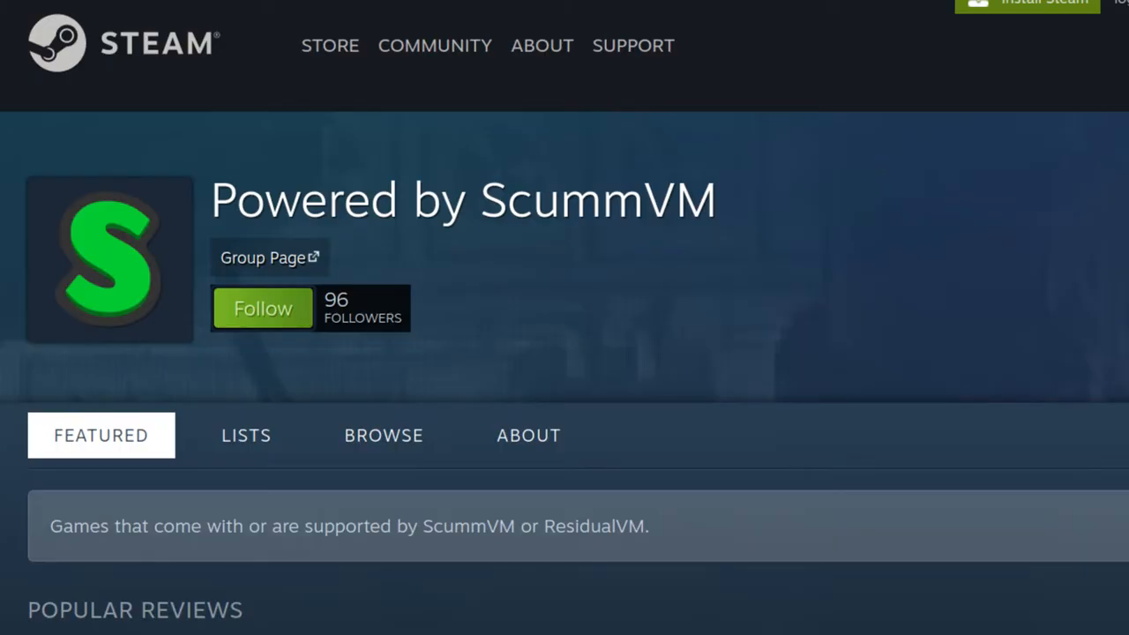
Leave the curator list and show Indiana Jones's Compatibility settings, currently forcing Boxtron
scroll(down, 3)
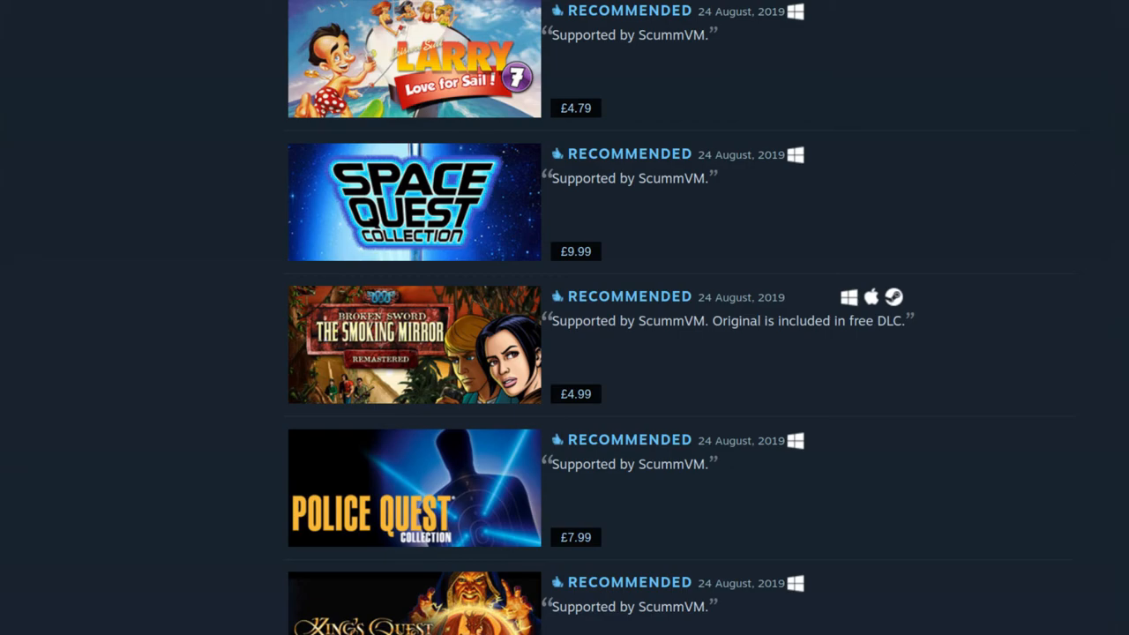
click(413, 487)
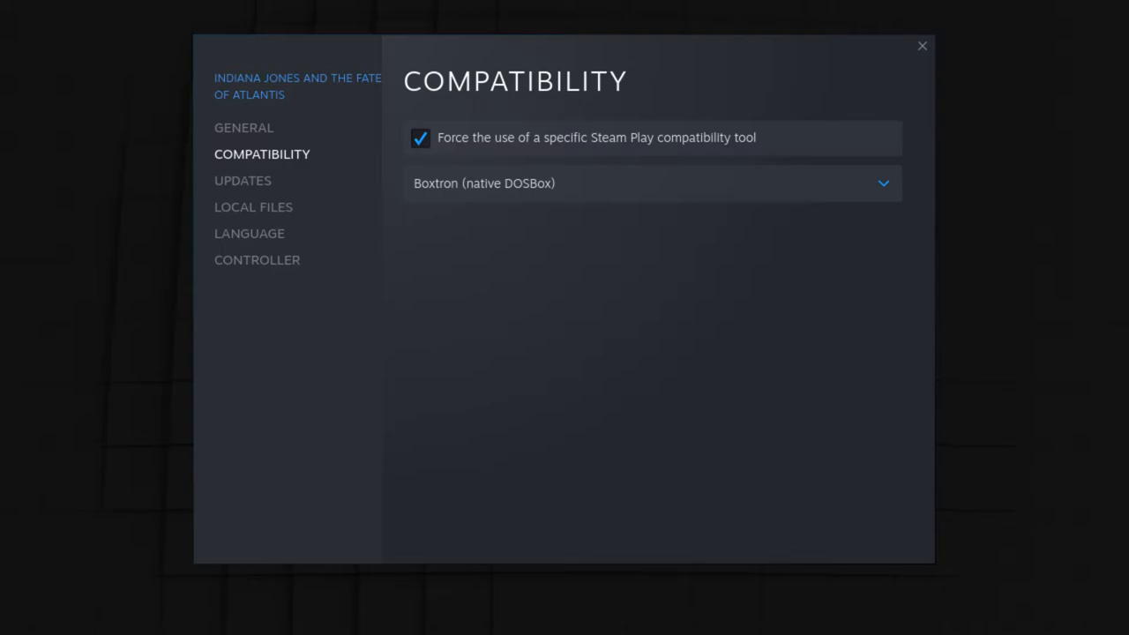
Force Roberta (native ScummVM) for Indiana Jones and launch it into the ScummVM launcher
click(653, 182)
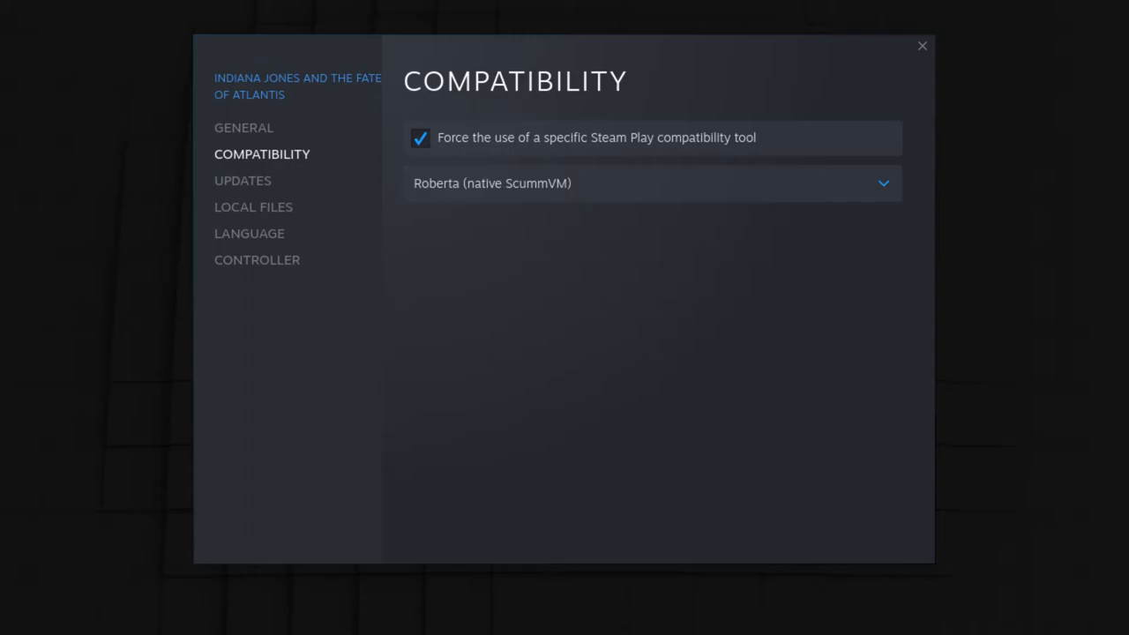
click(921, 46)
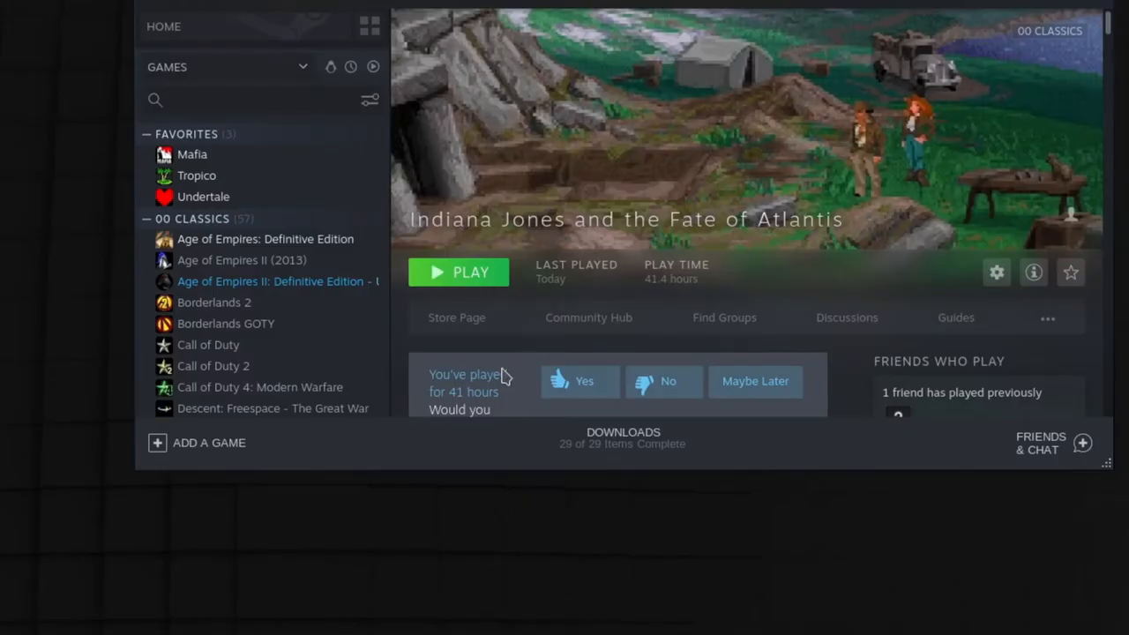
mouse_move(485, 279)
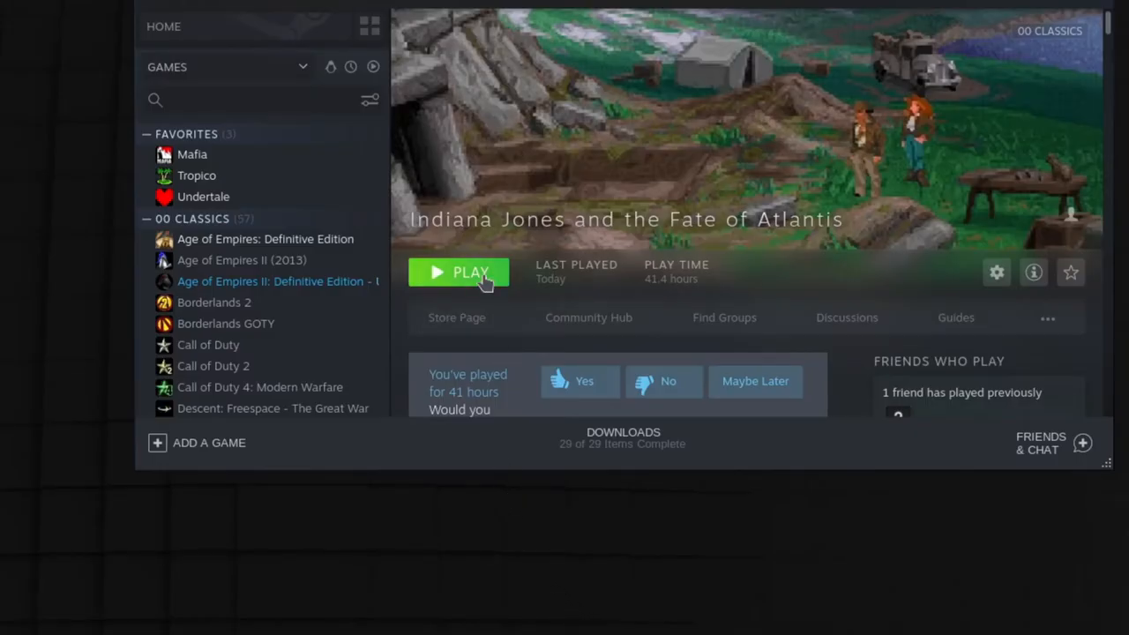
click(459, 272)
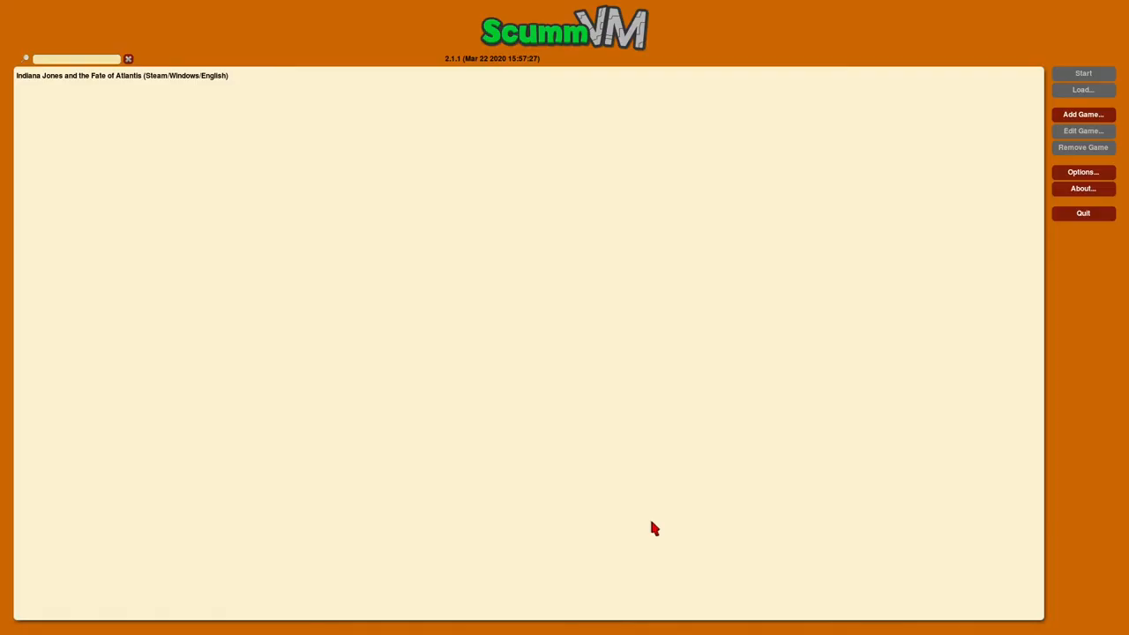
Select the Indiana Jones entry and show ScummVM's Audio options with the preferred device list
click(123, 74)
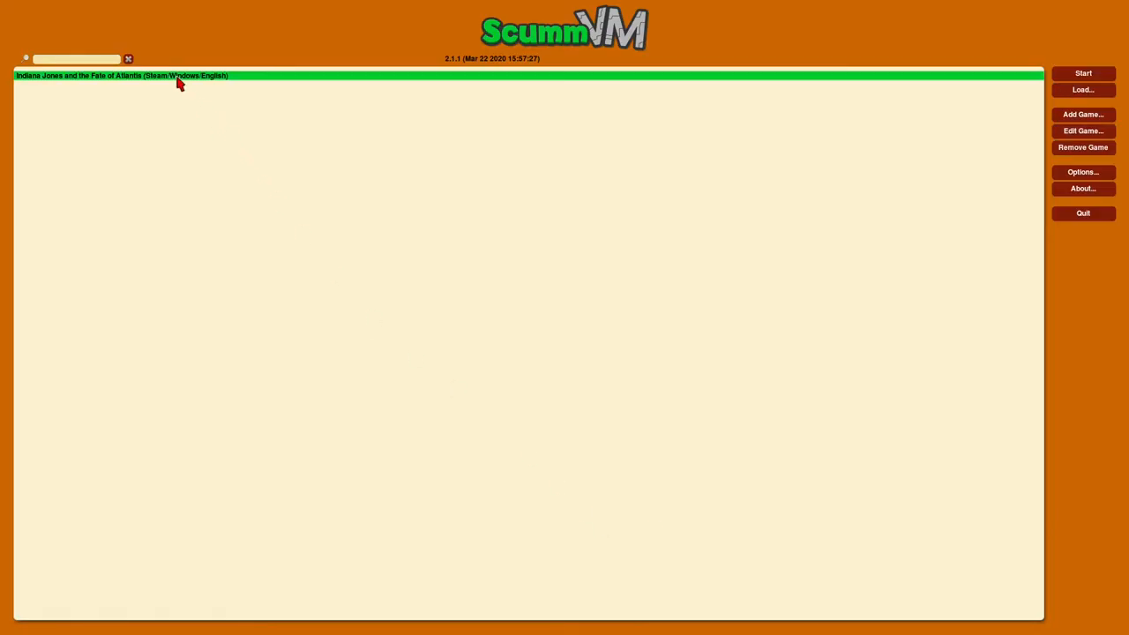
click(1083, 74)
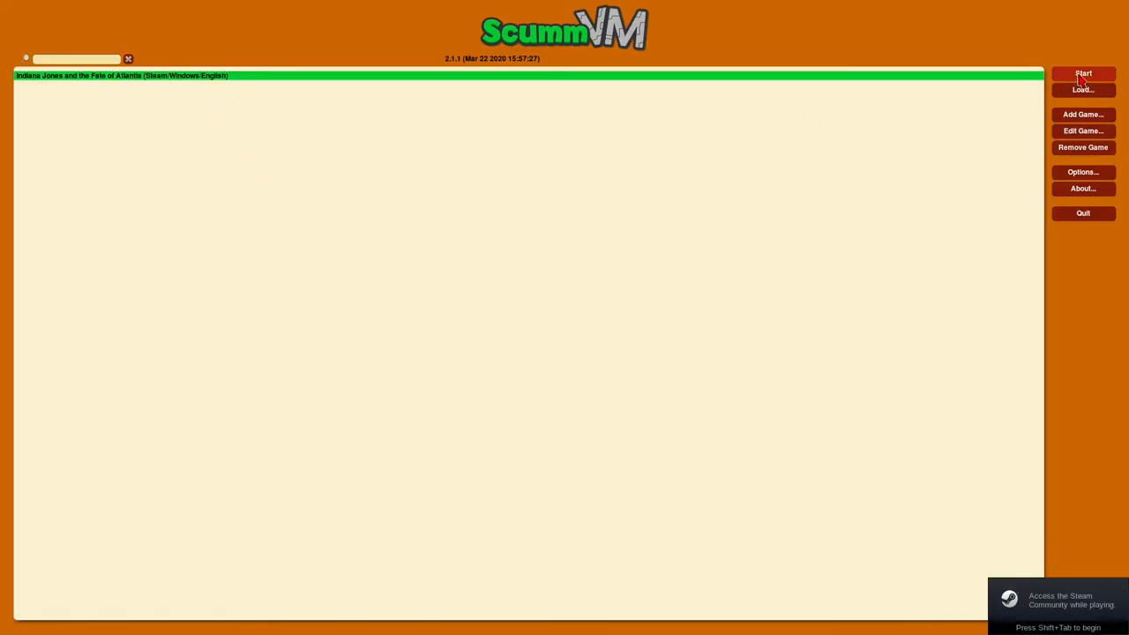
mouse_move(1062, 281)
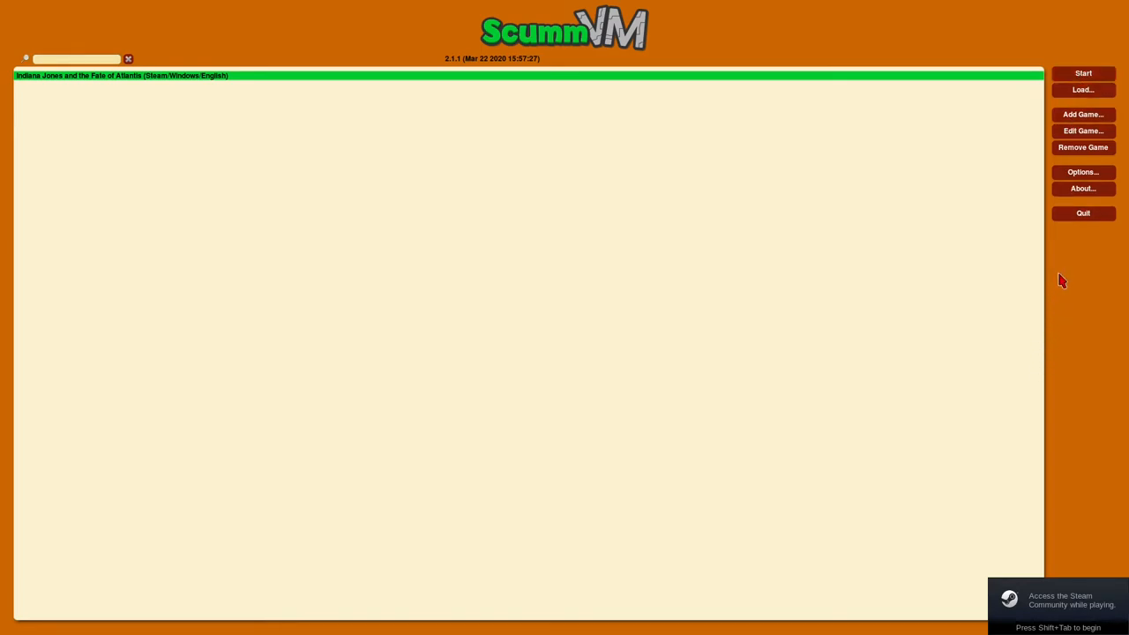
click(1083, 74)
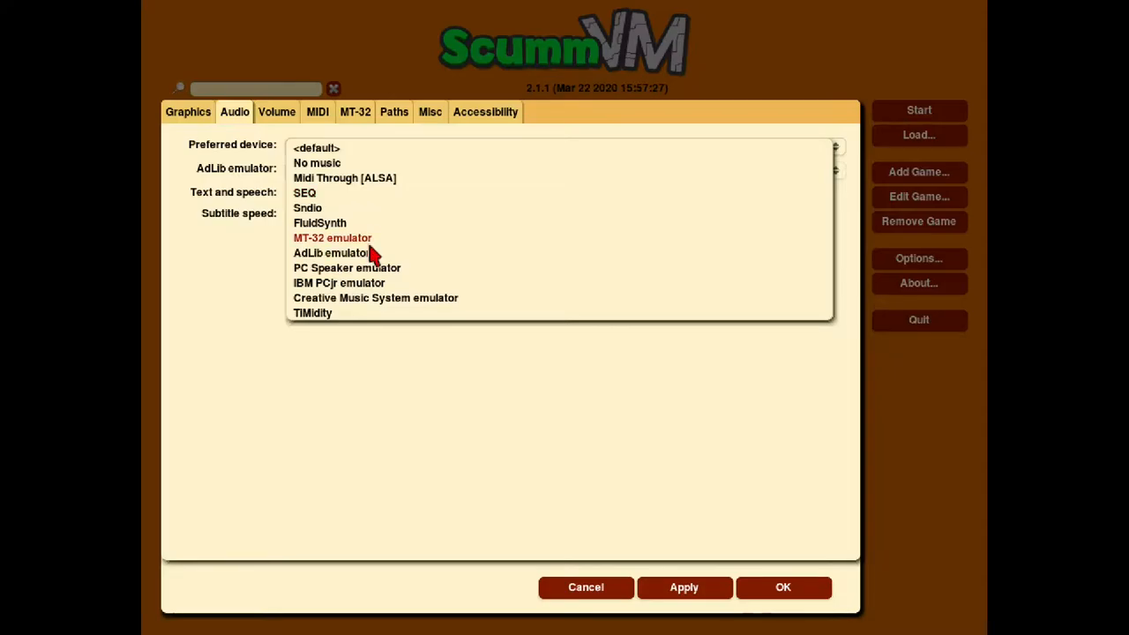
Pick a preferred music device, then browse Add Game up to the steamapps/common folder
click(332, 236)
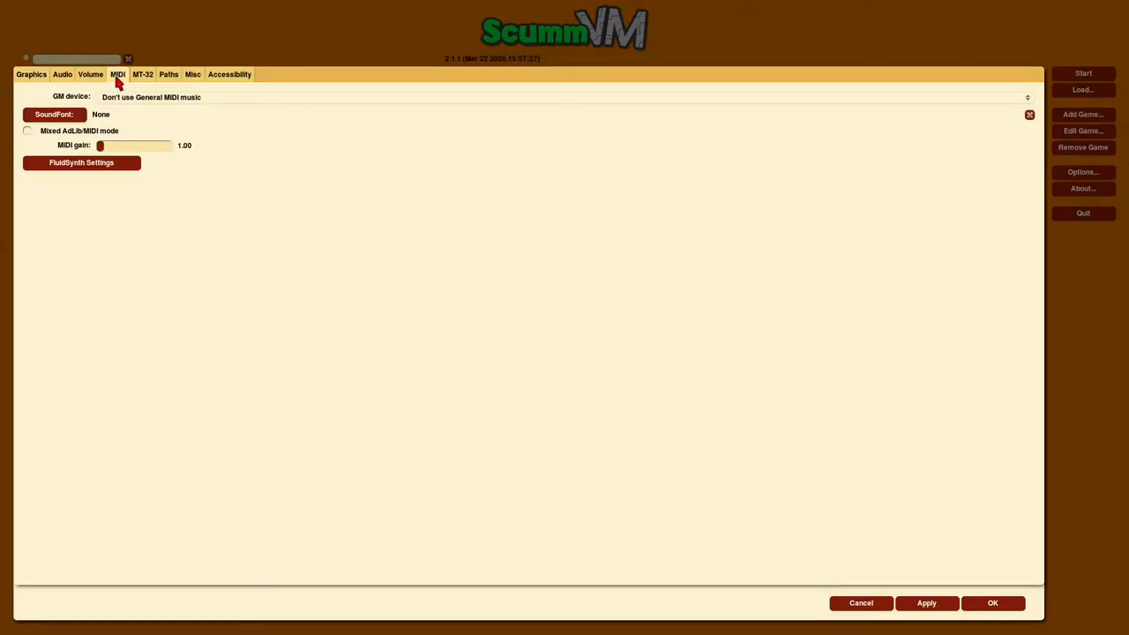
click(62, 74)
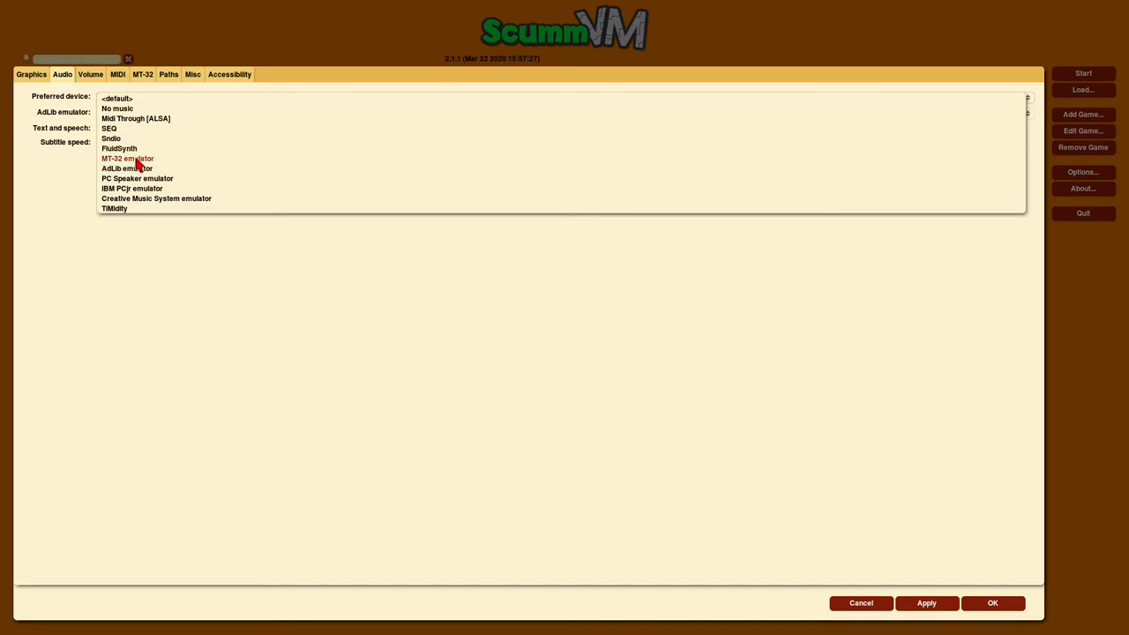
click(127, 159)
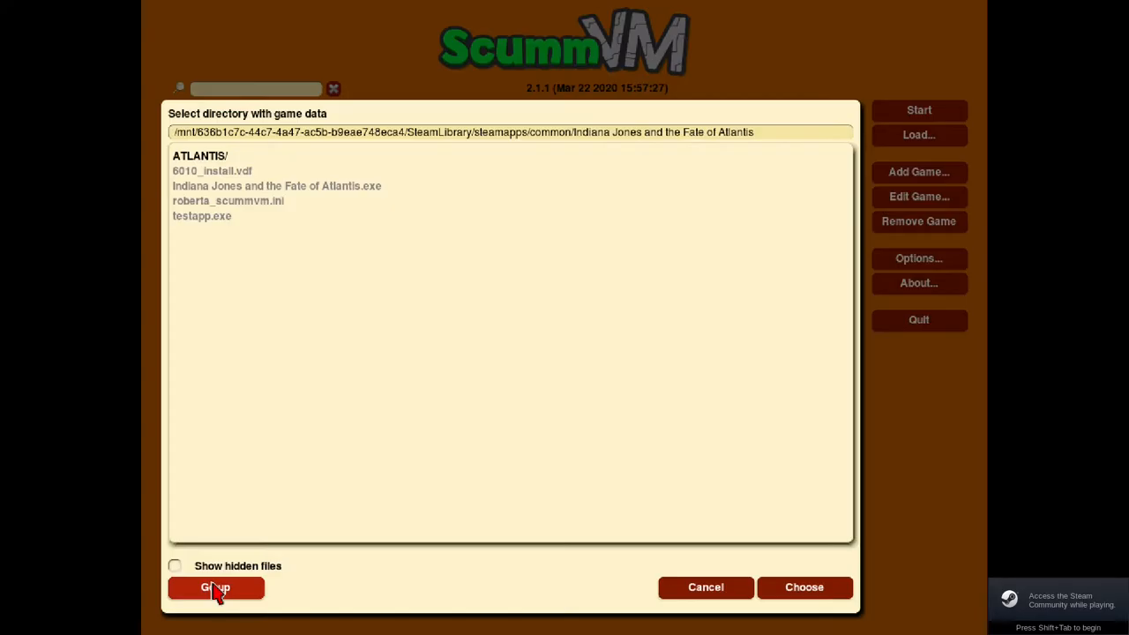
click(216, 587)
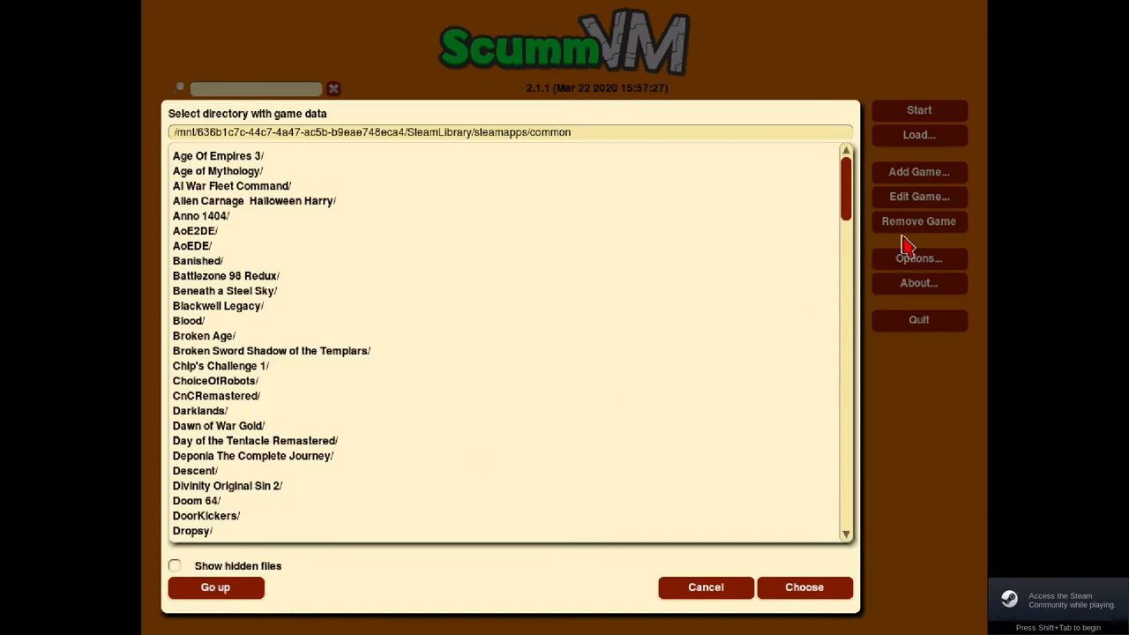